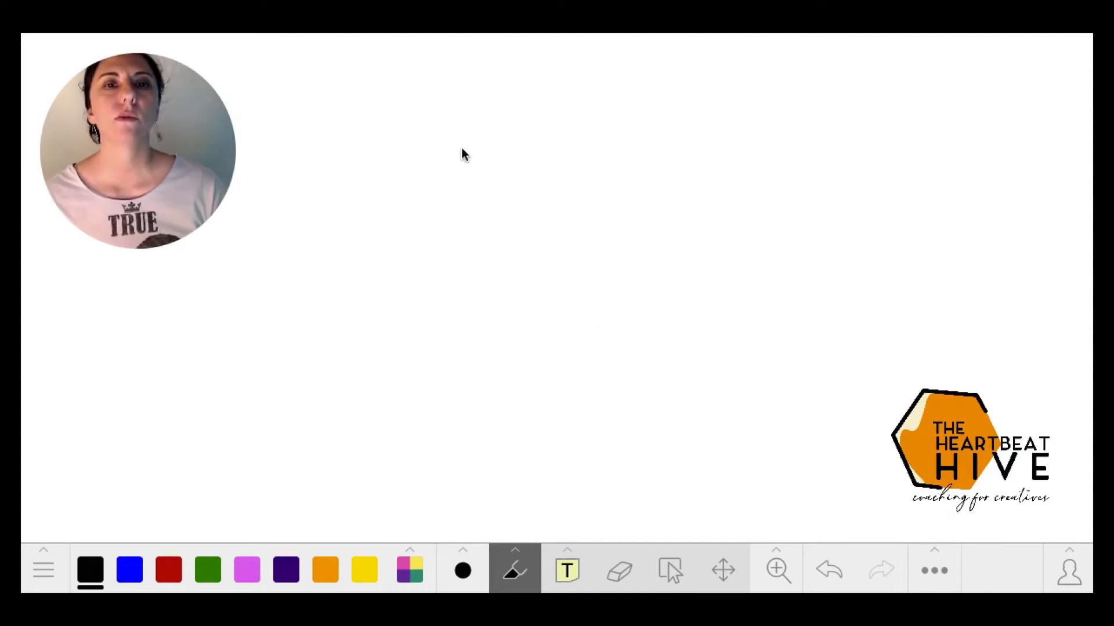
mouse_move(514, 453)
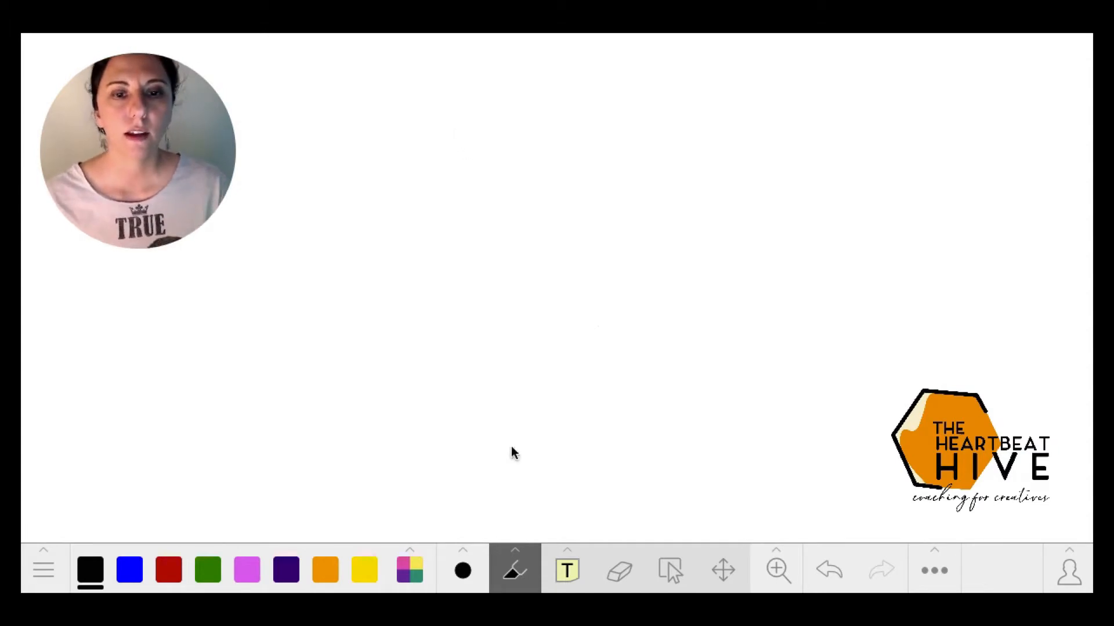
mouse_move(477, 543)
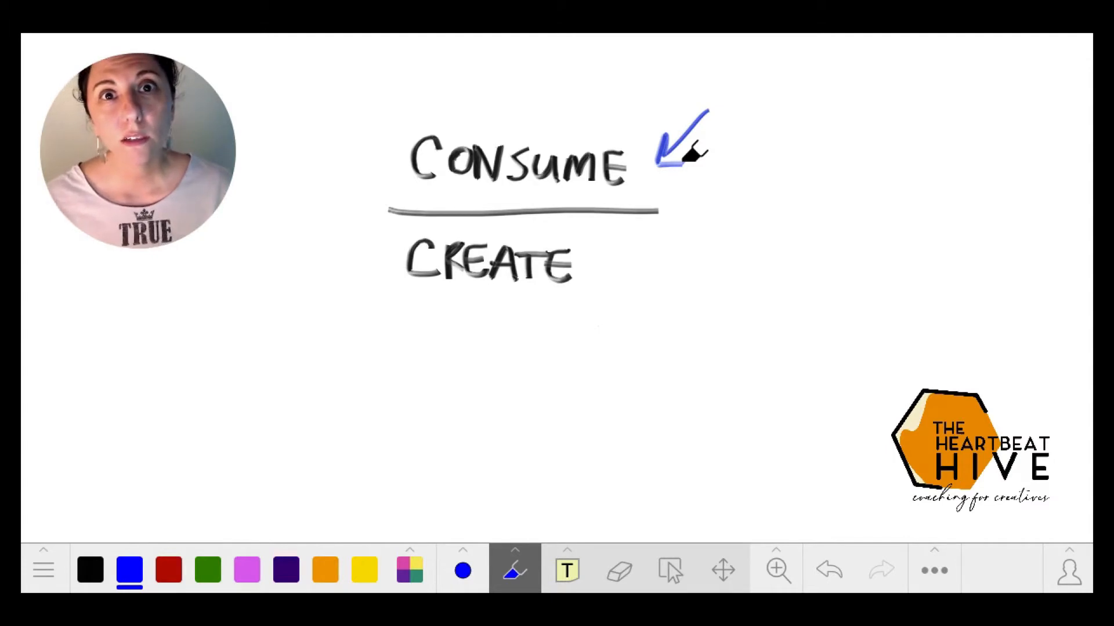
mouse_move(481, 458)
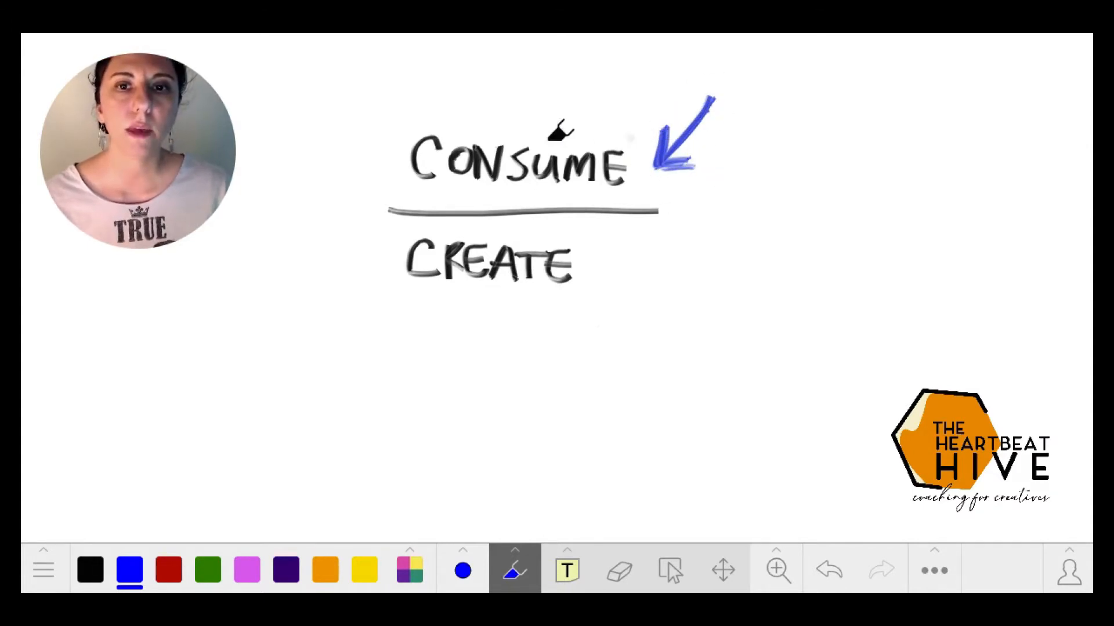
Draw a blue arrow from the left pointing at CONSUME.
left_click_drag(313, 95, 387, 160)
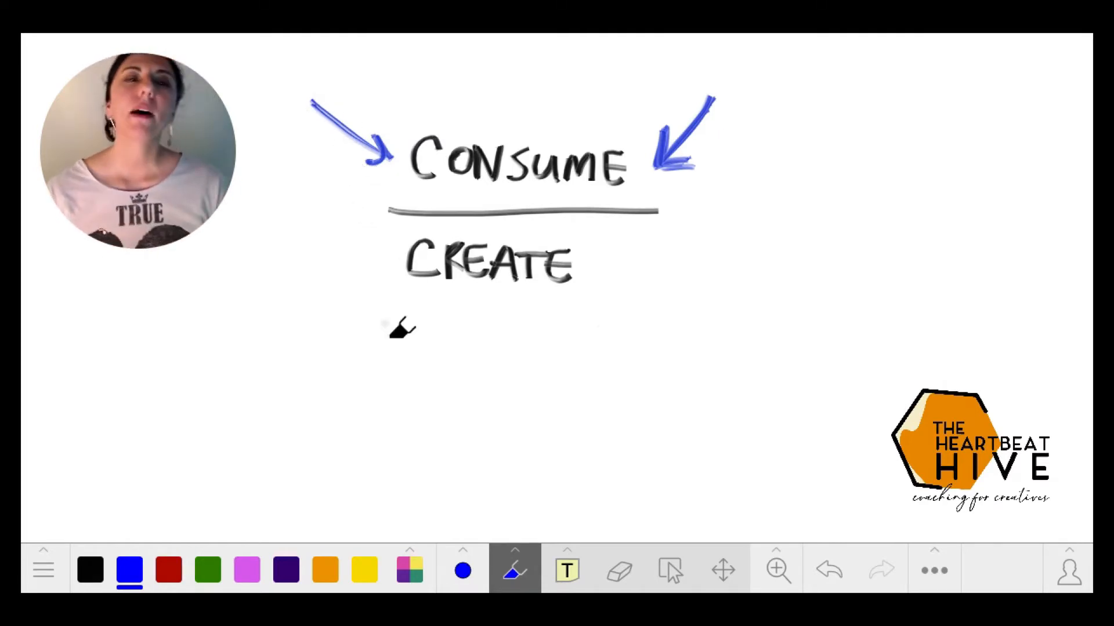
Switch the pen colour to orange.
left_click(323, 569)
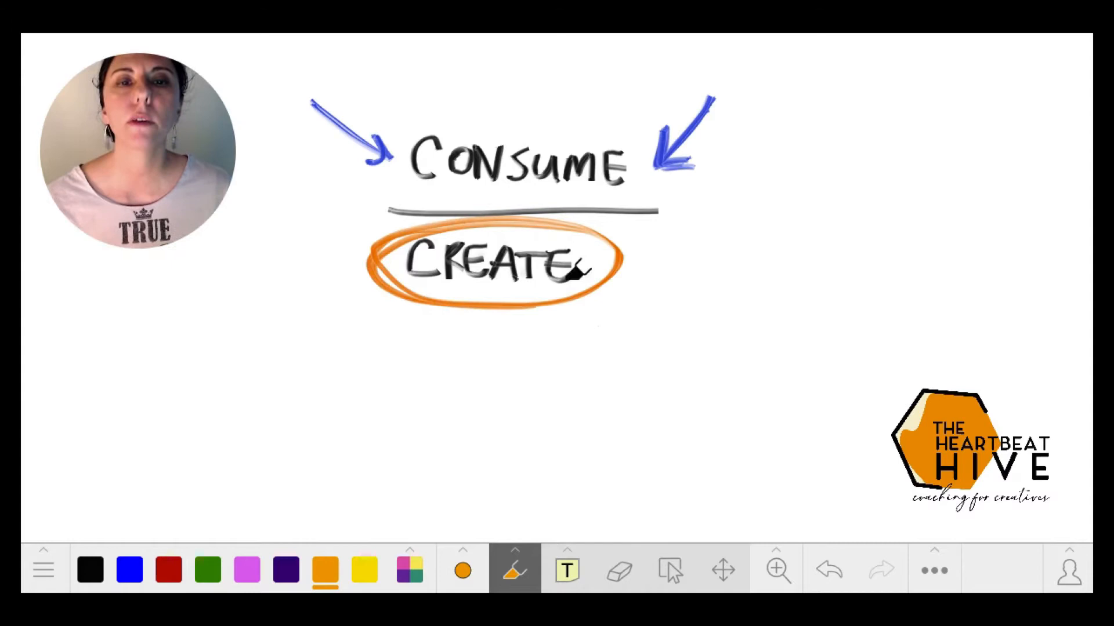
mouse_move(668, 267)
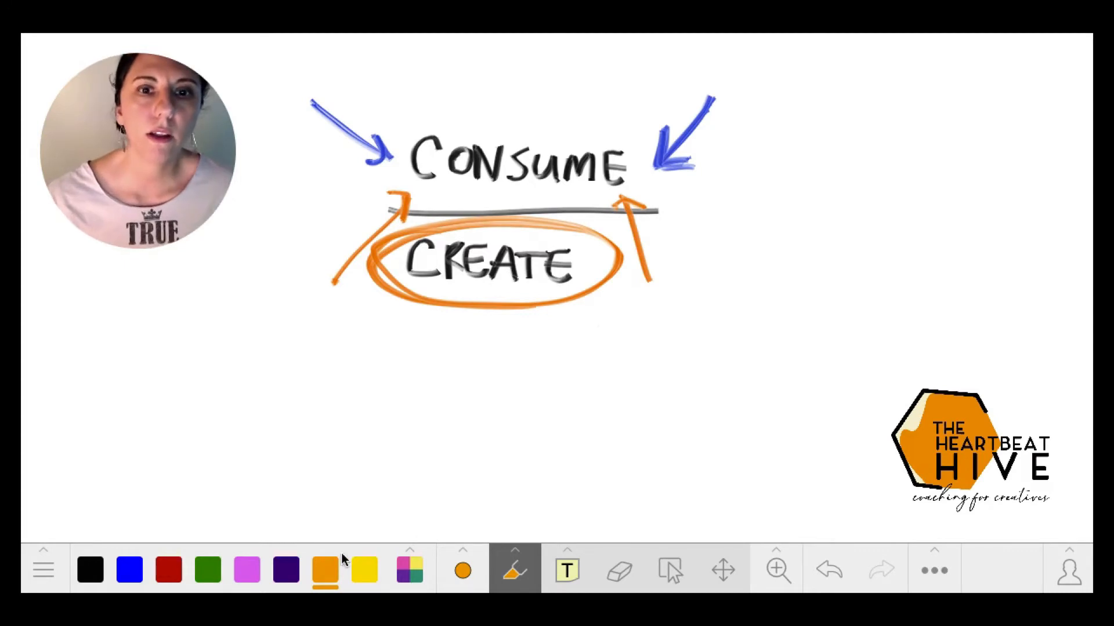
mouse_move(343, 554)
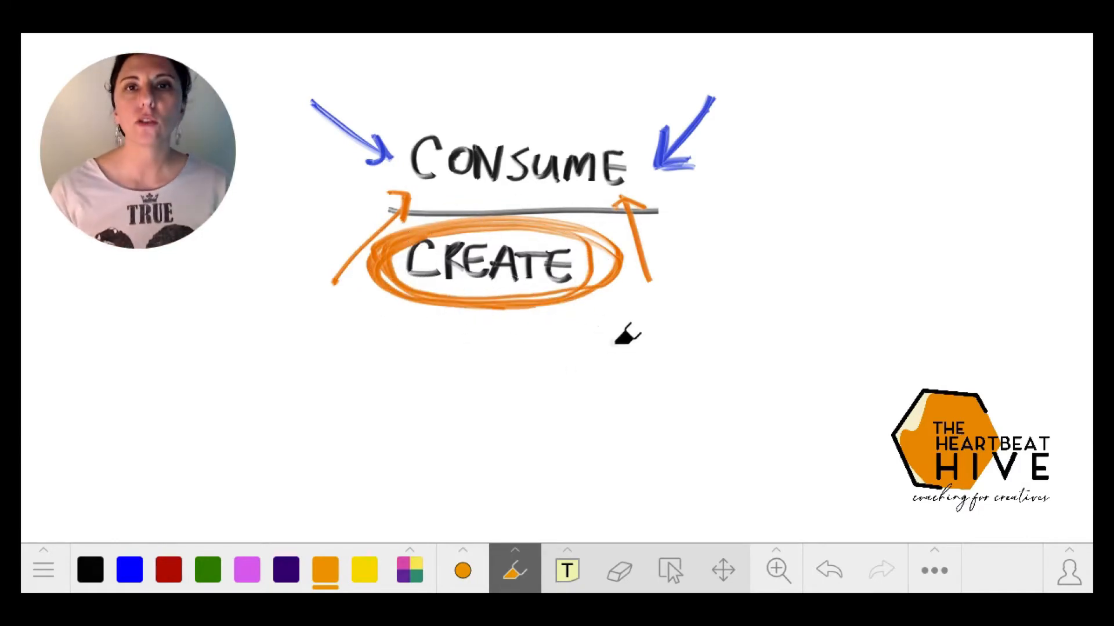
mouse_move(529, 366)
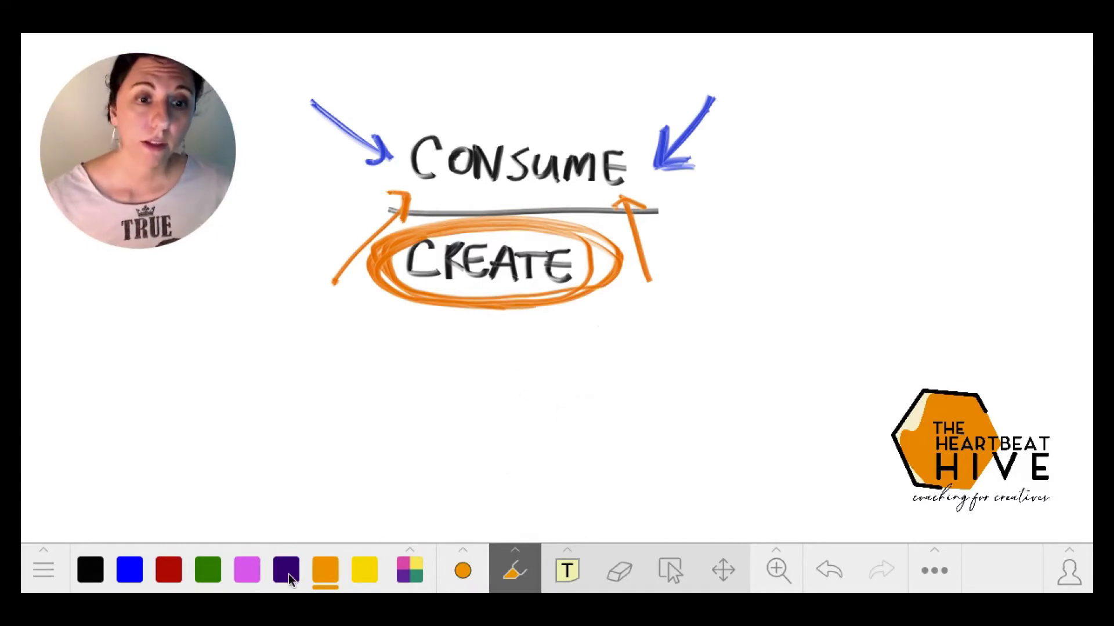
left_click(285, 569)
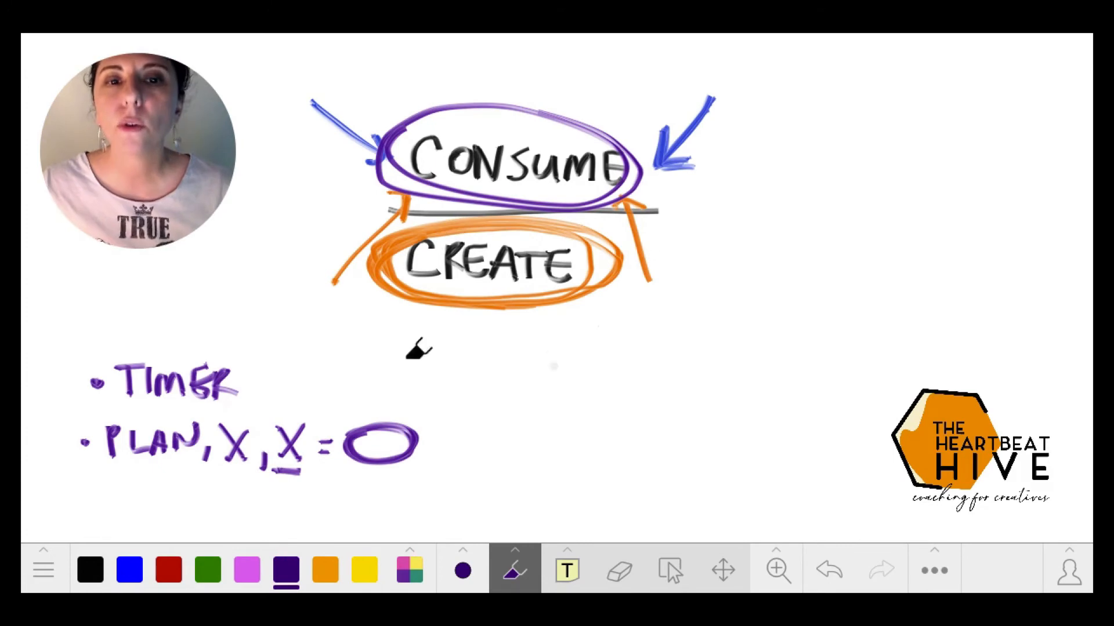
mouse_move(551, 366)
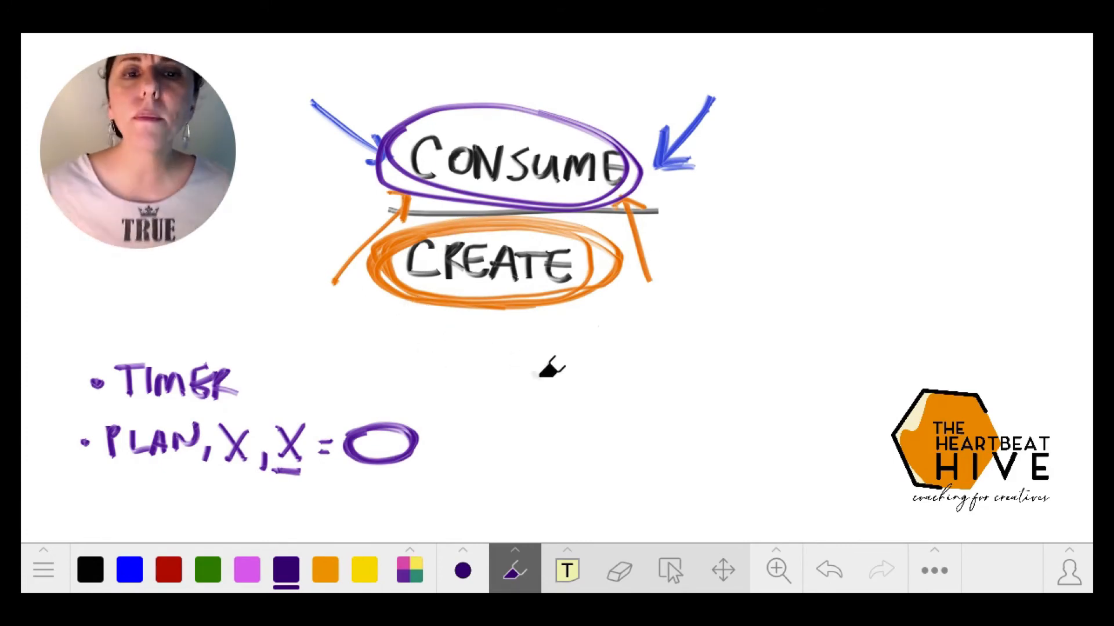